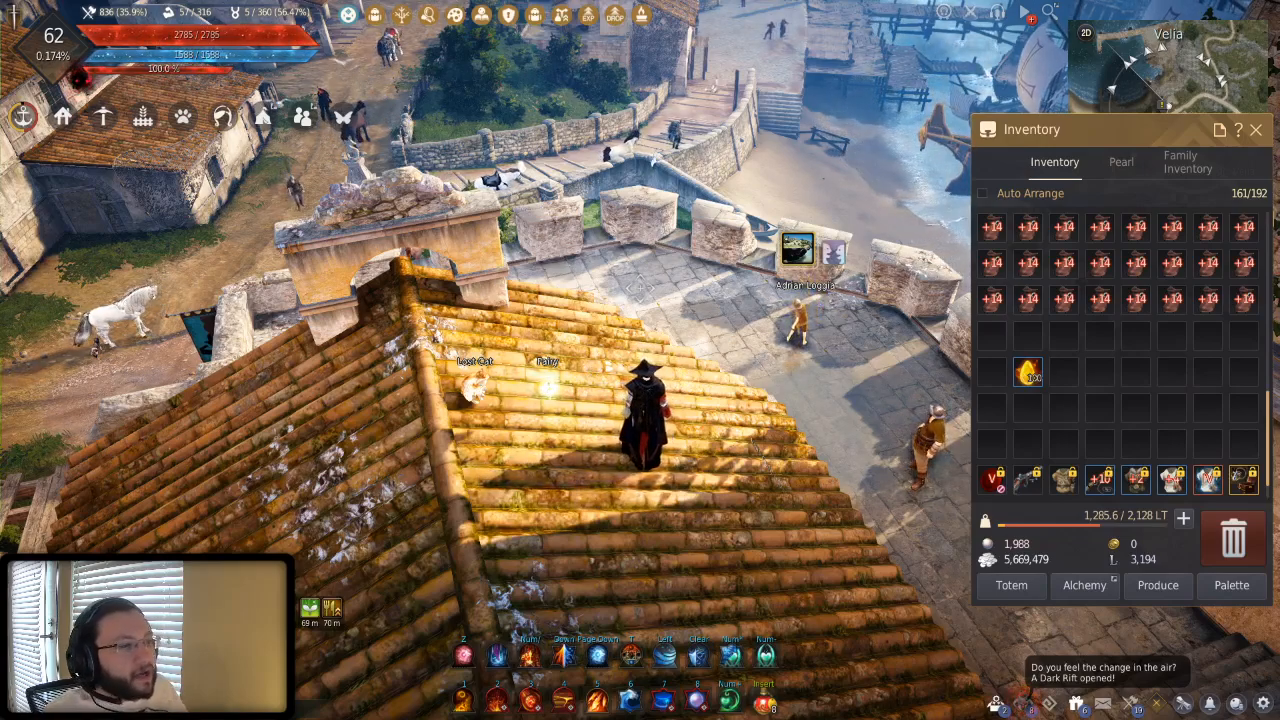
mouse_move(1028, 374)
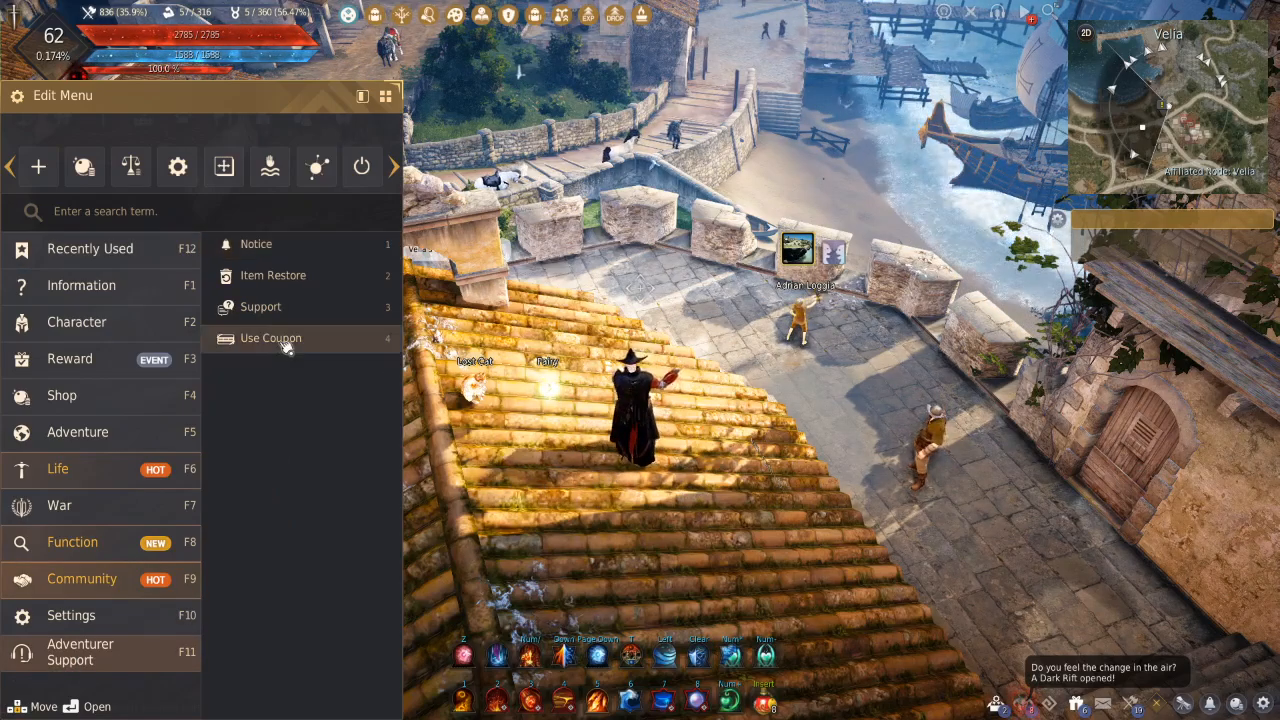
Bring up the Use Coupon window and fill in the code CHAM PION OFEU WHOO
click(270, 338)
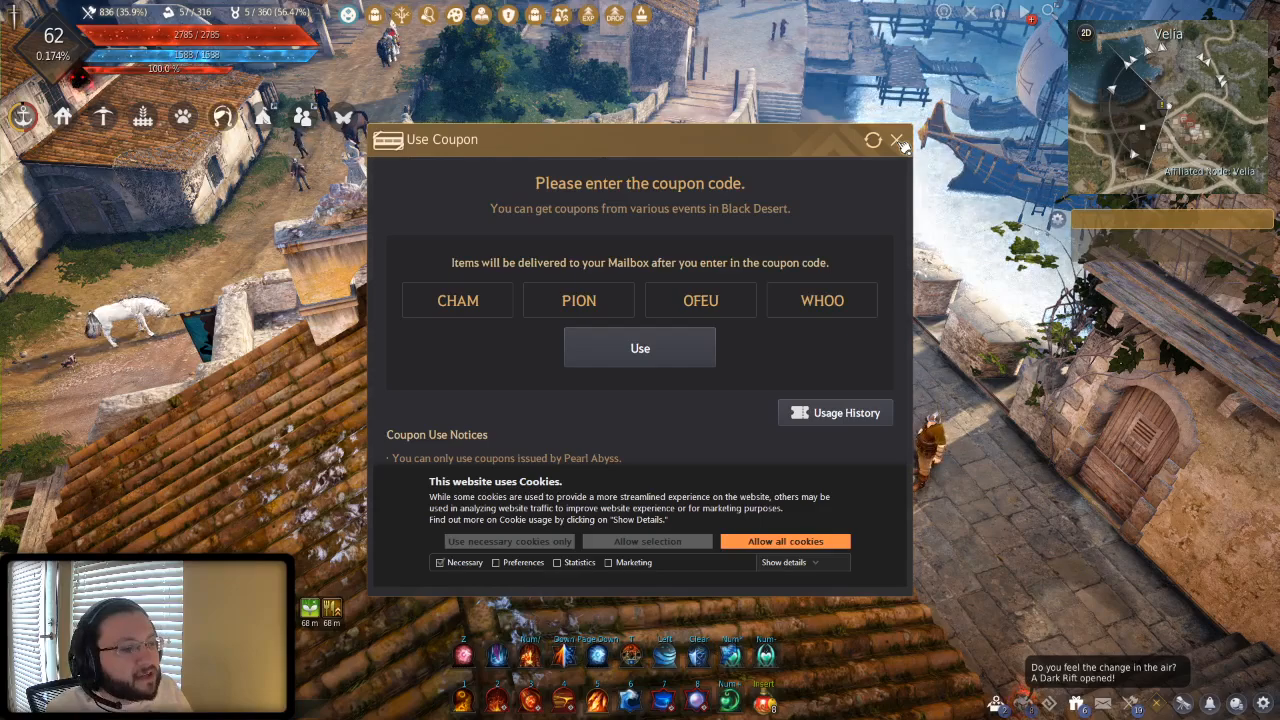
Leave the coupon window and select the second Tick Tock coupon code in the Chrome event notice
click(896, 140)
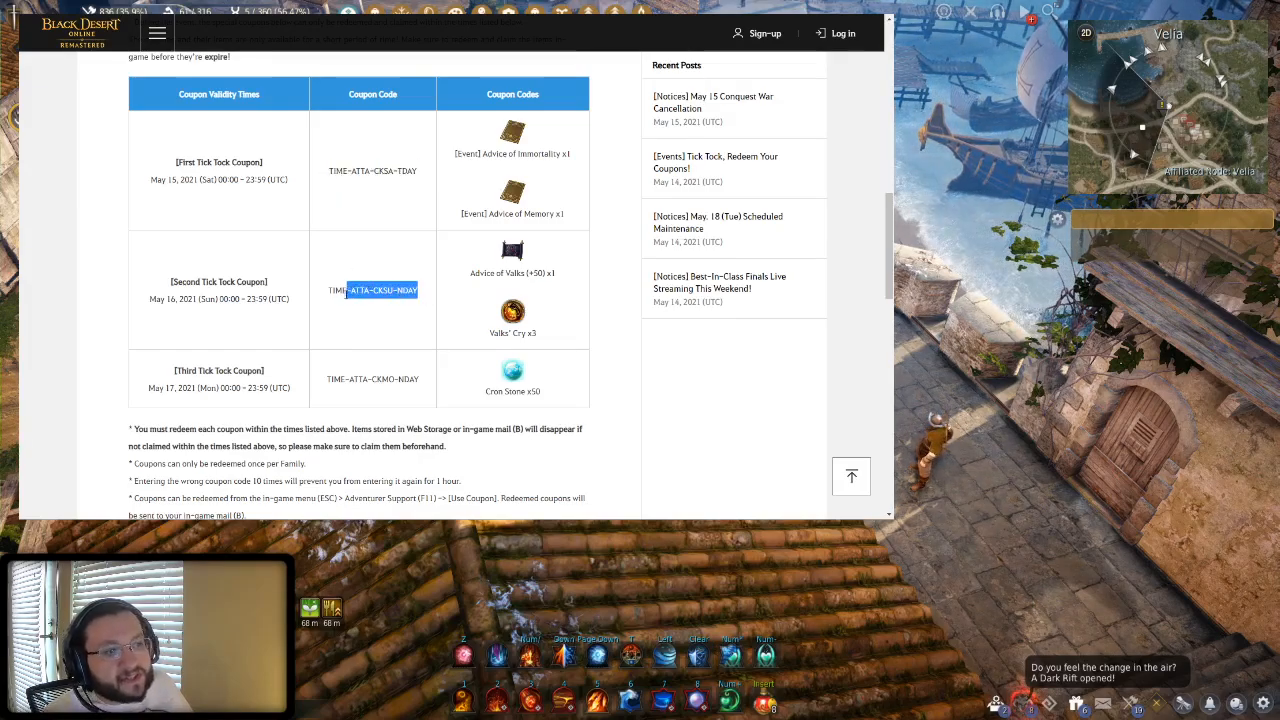
triple_click(372, 290)
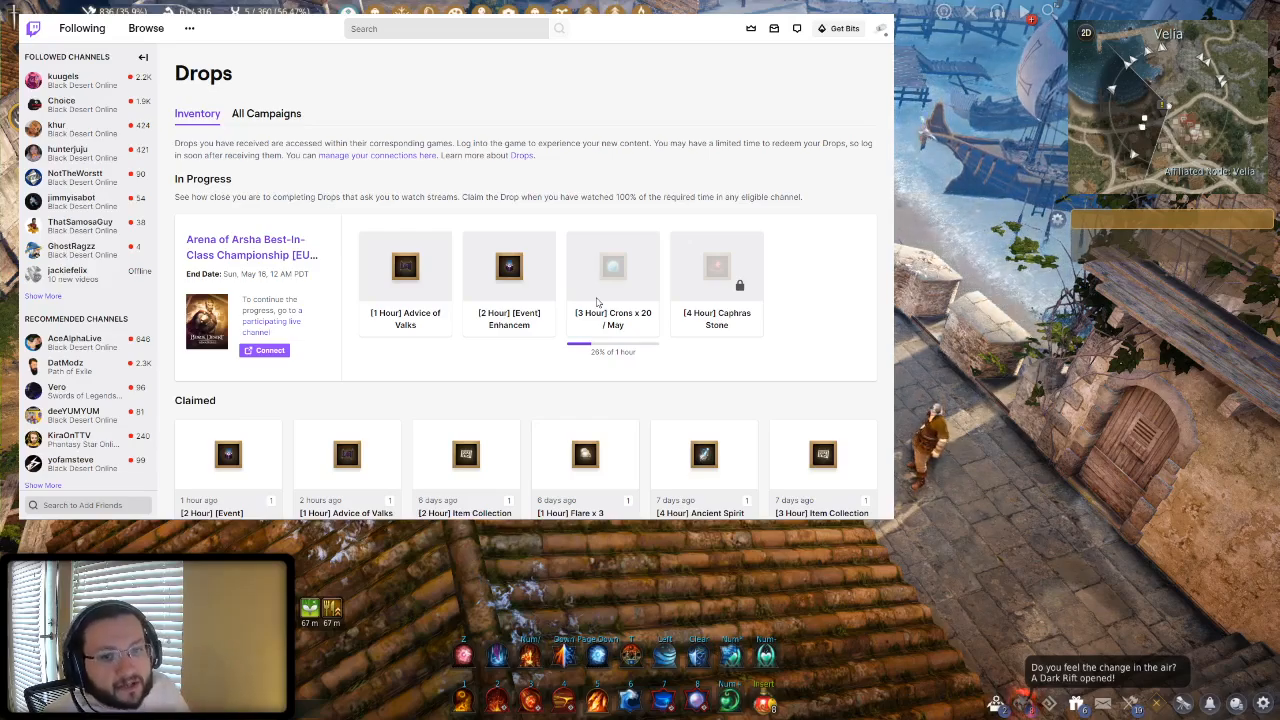
mouse_move(728, 308)
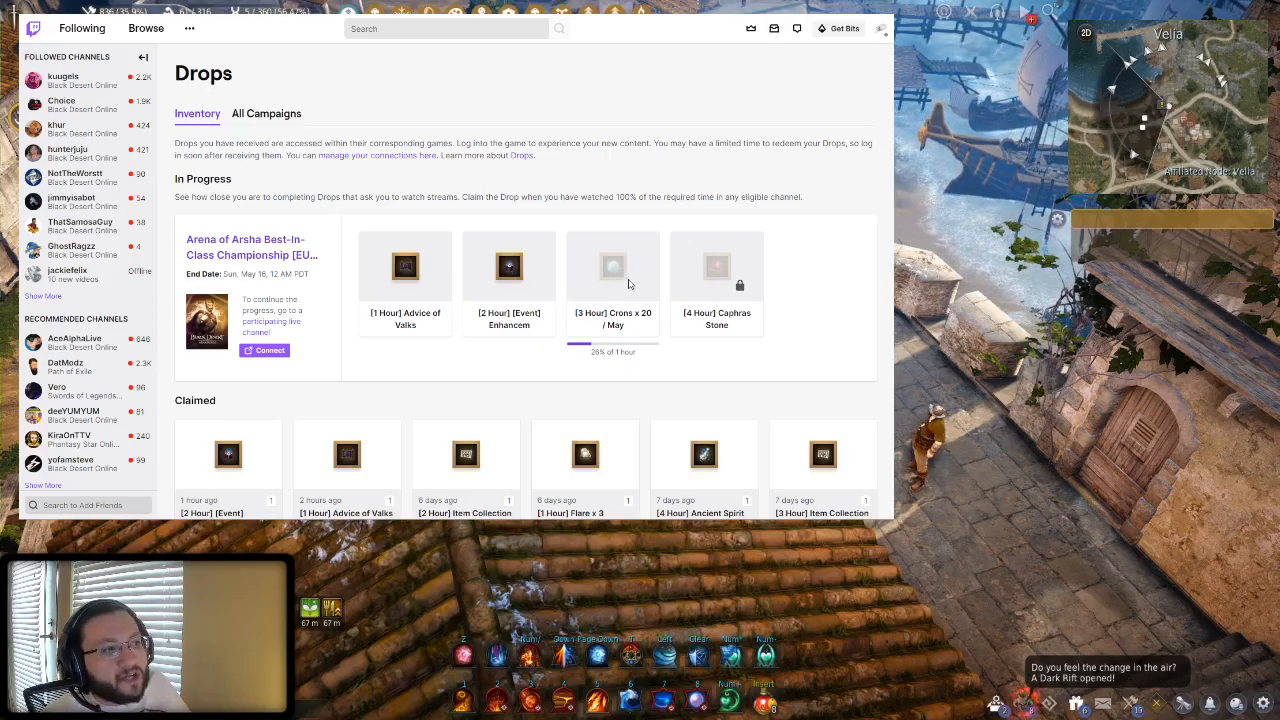
mouse_move(716, 264)
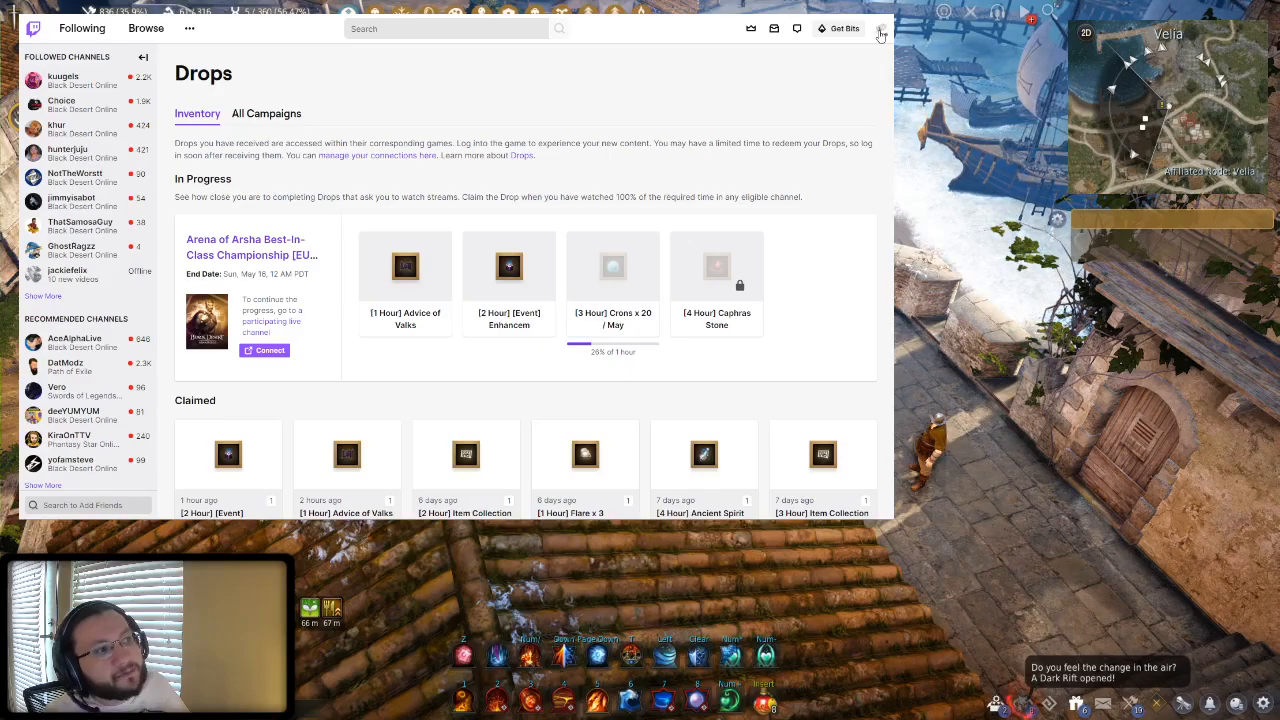
Go from the Twitch profile avatar menu to the Drops inventory with in-progress and claimed rewards
click(880, 28)
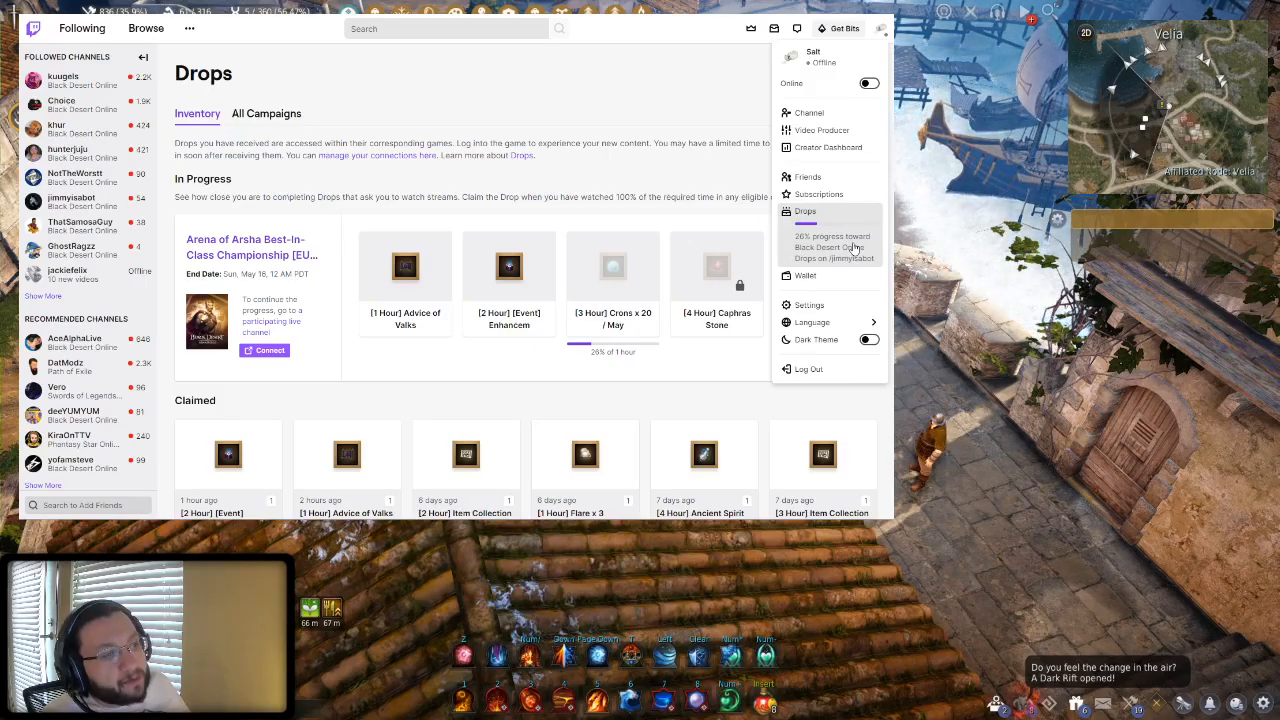
click(716, 364)
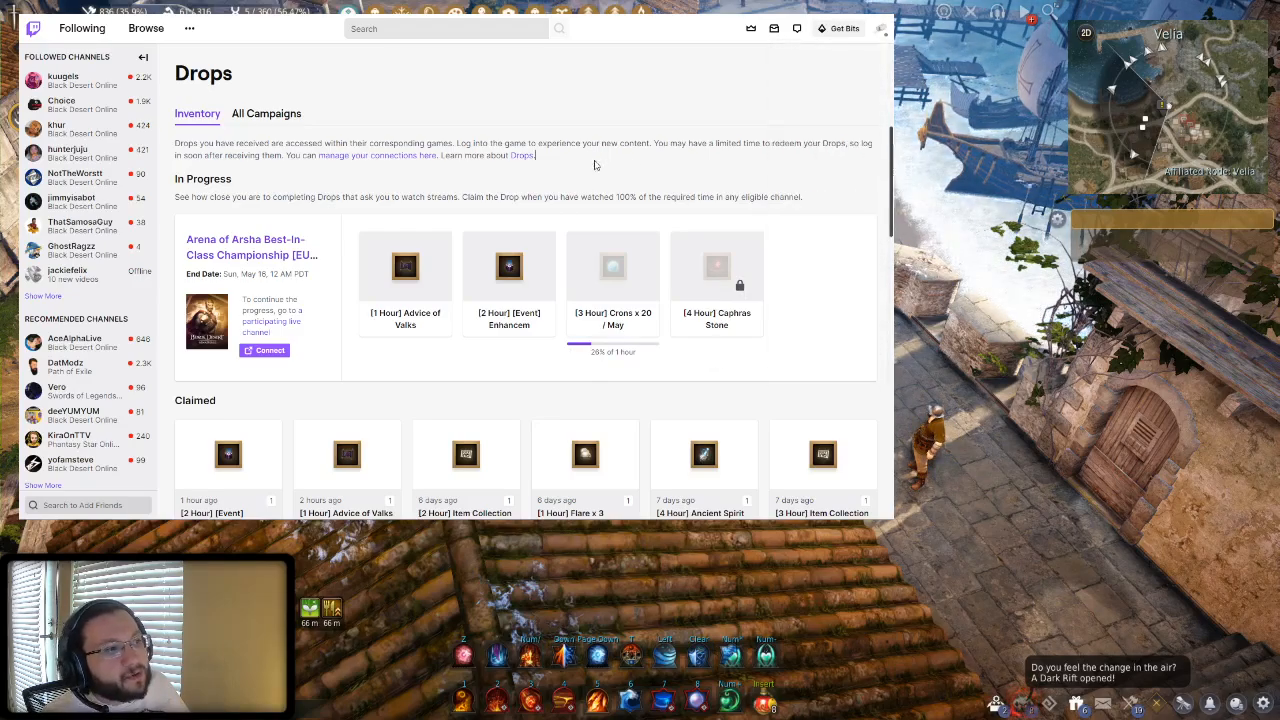
mouse_move(264, 350)
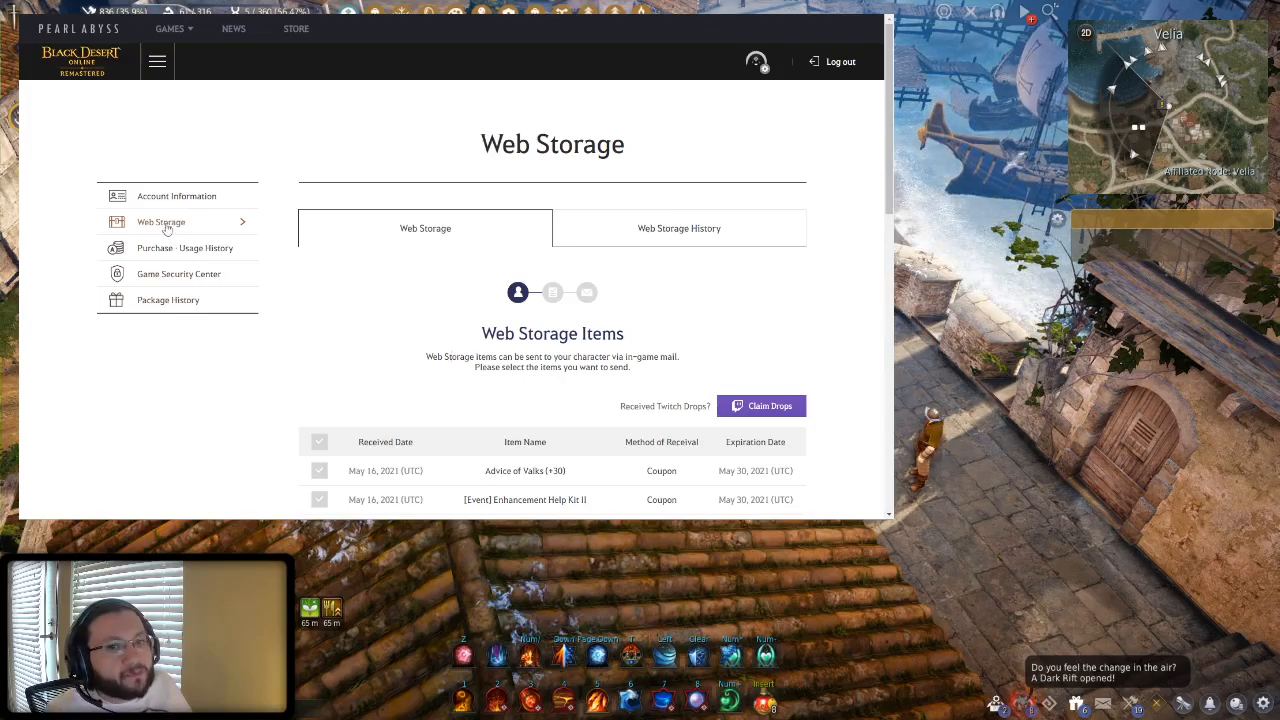
Review the Web Storage item list and Claim Drops button, selecting the word Coupon in the second row
scroll(down, 3)
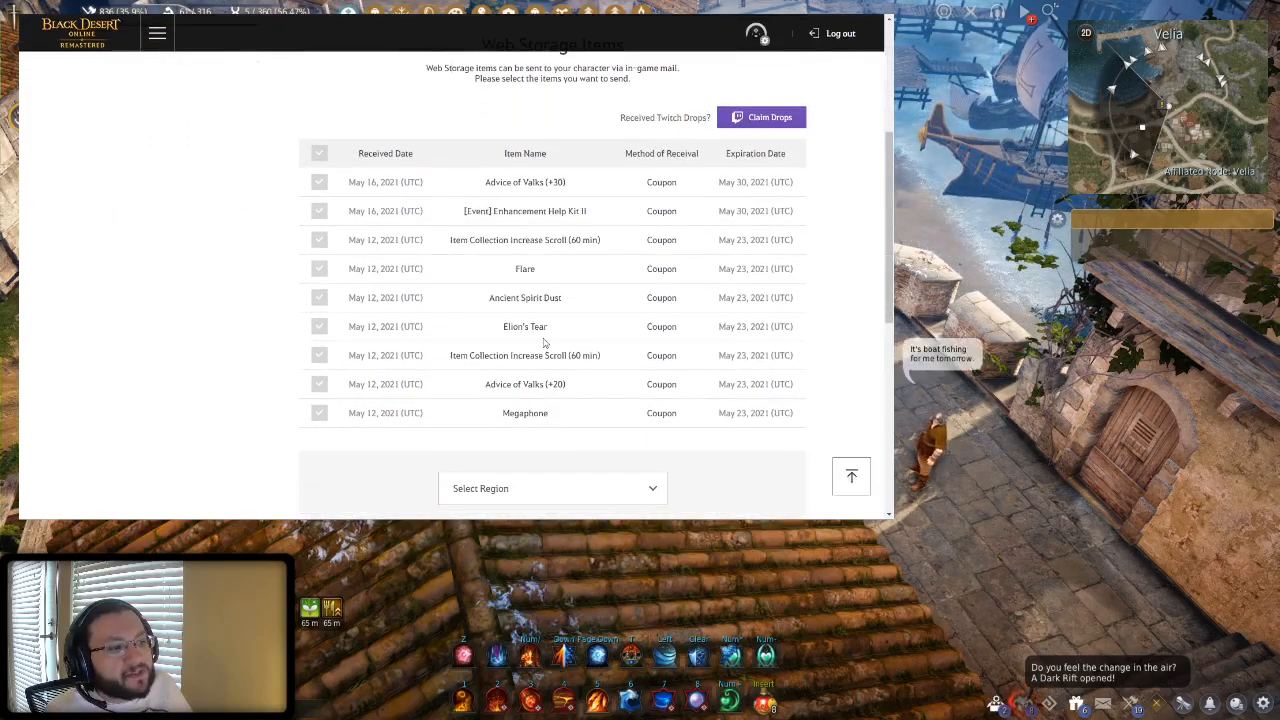
scroll(down, 3)
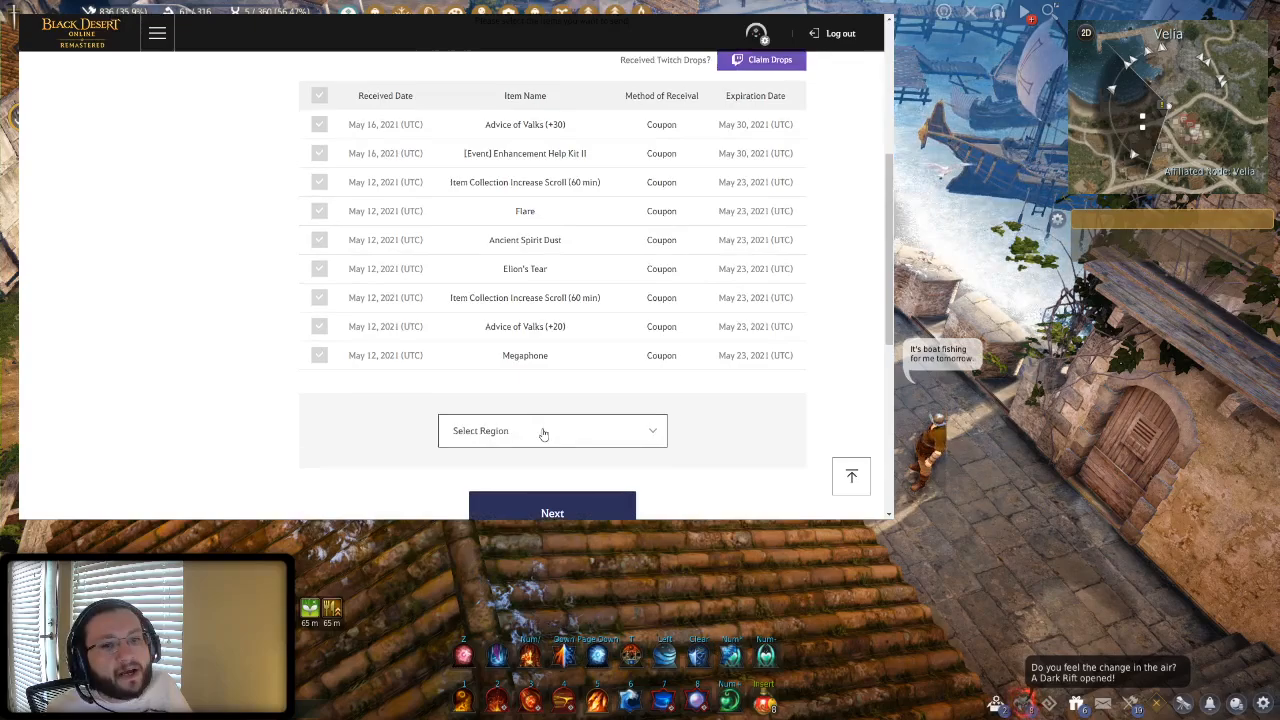
scroll(up, 3)
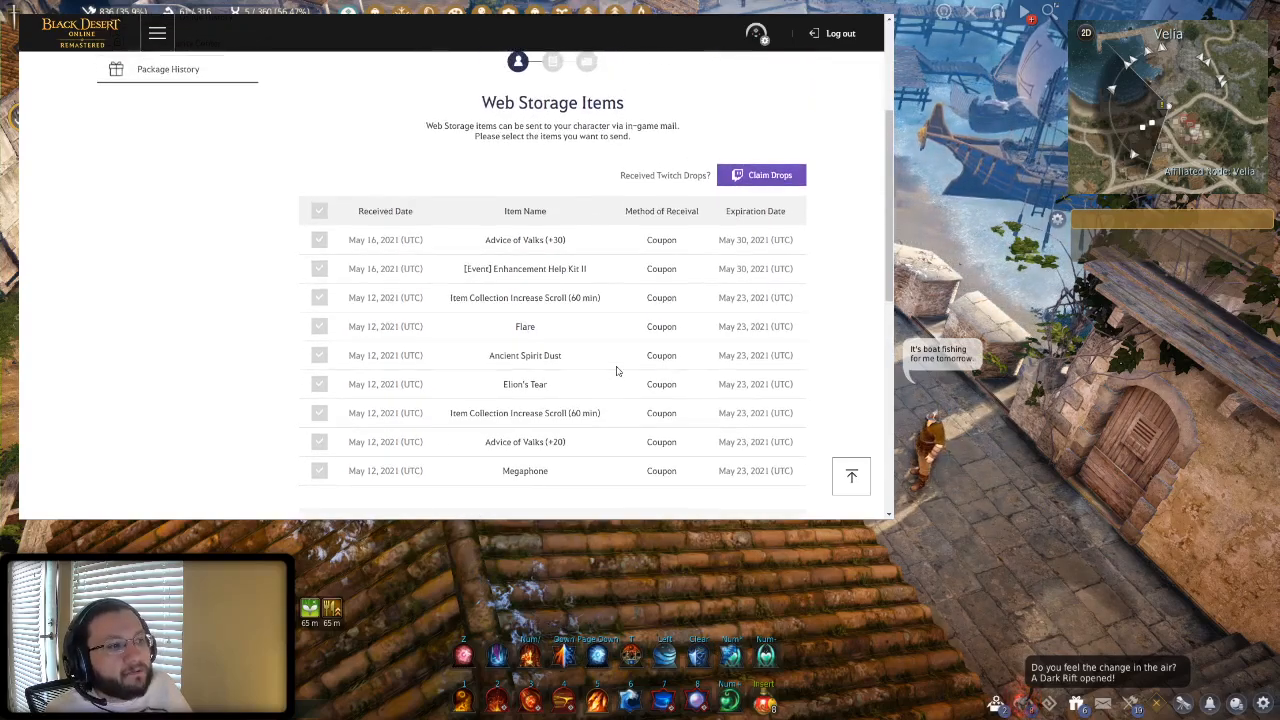
scroll(down, 3)
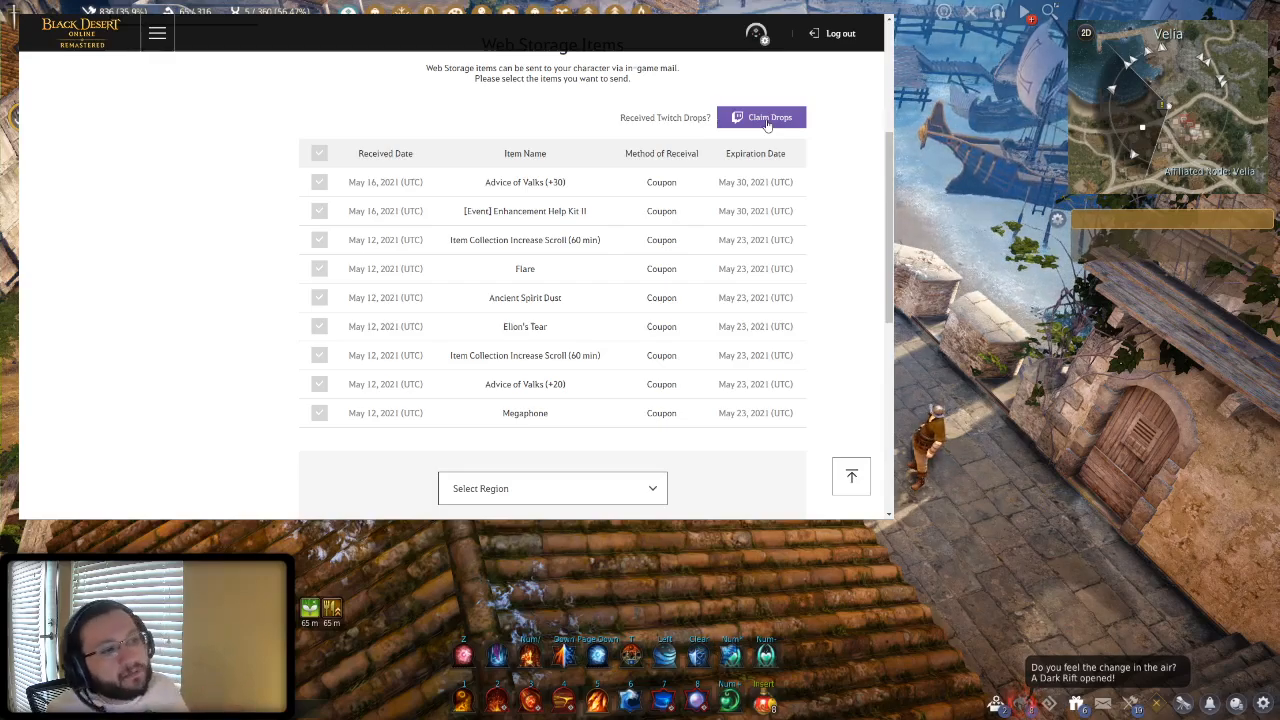
scroll(down, 3)
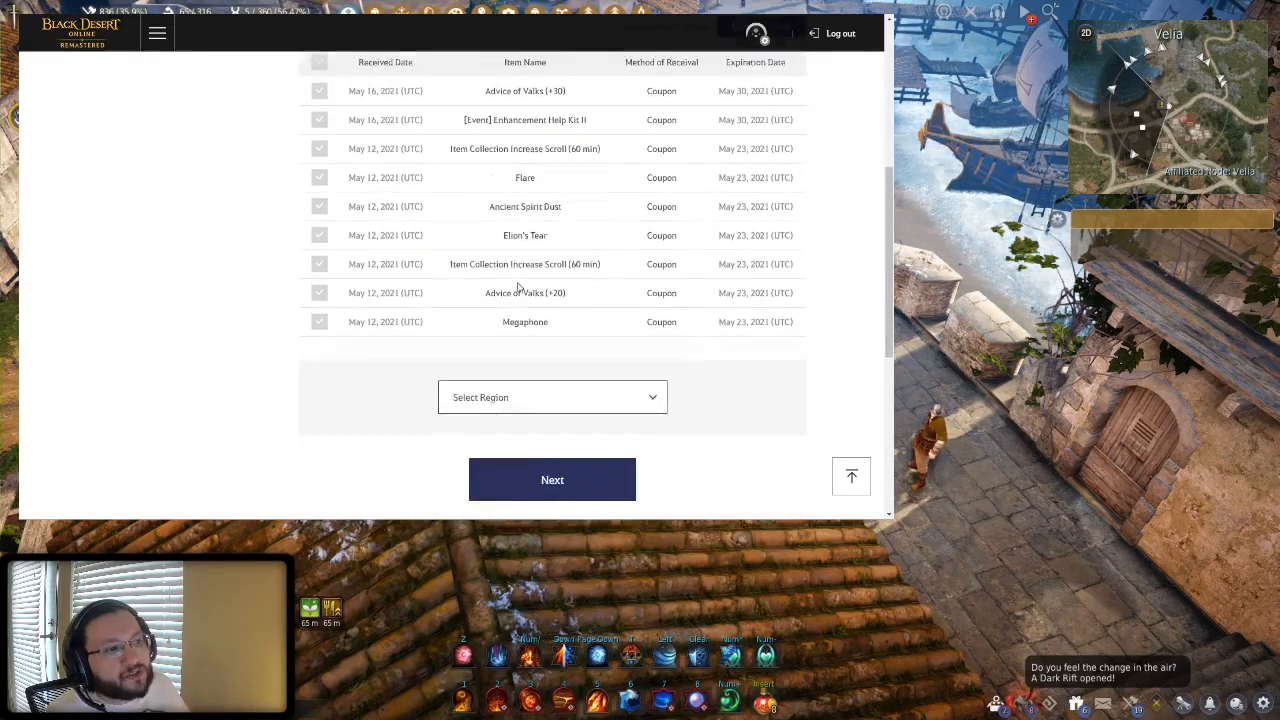
scroll(up, 3)
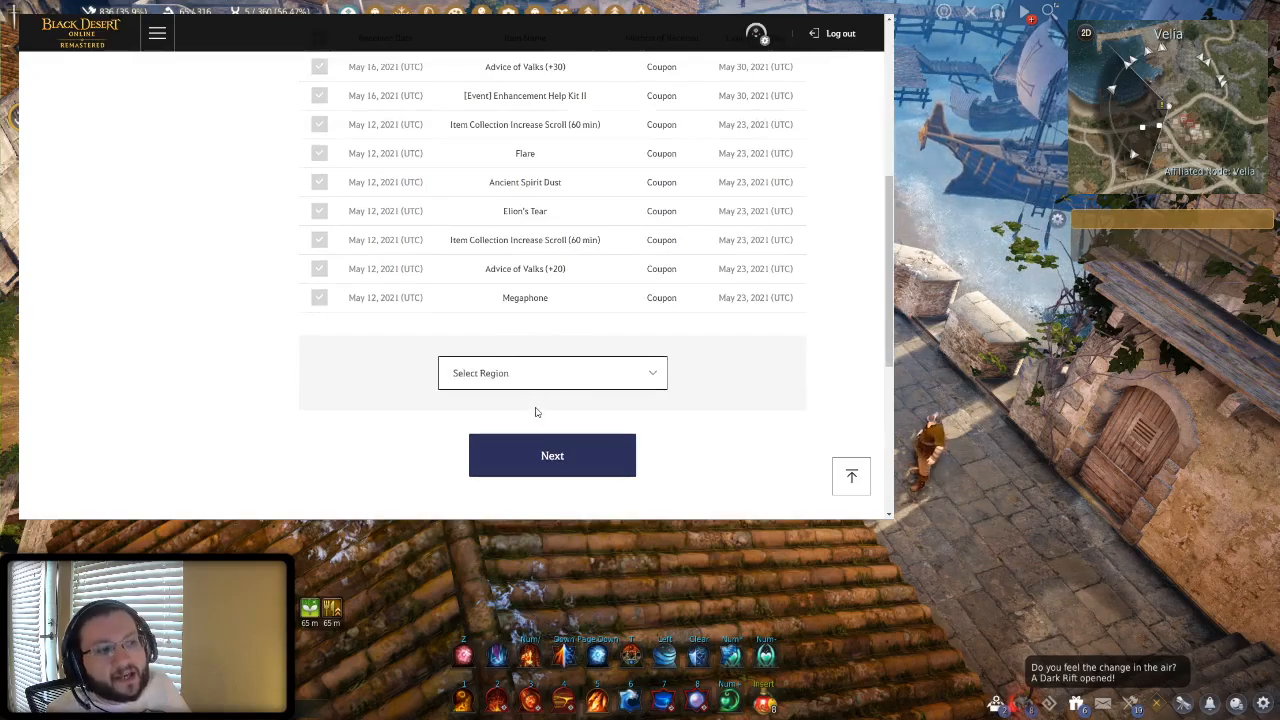
scroll(up, 3)
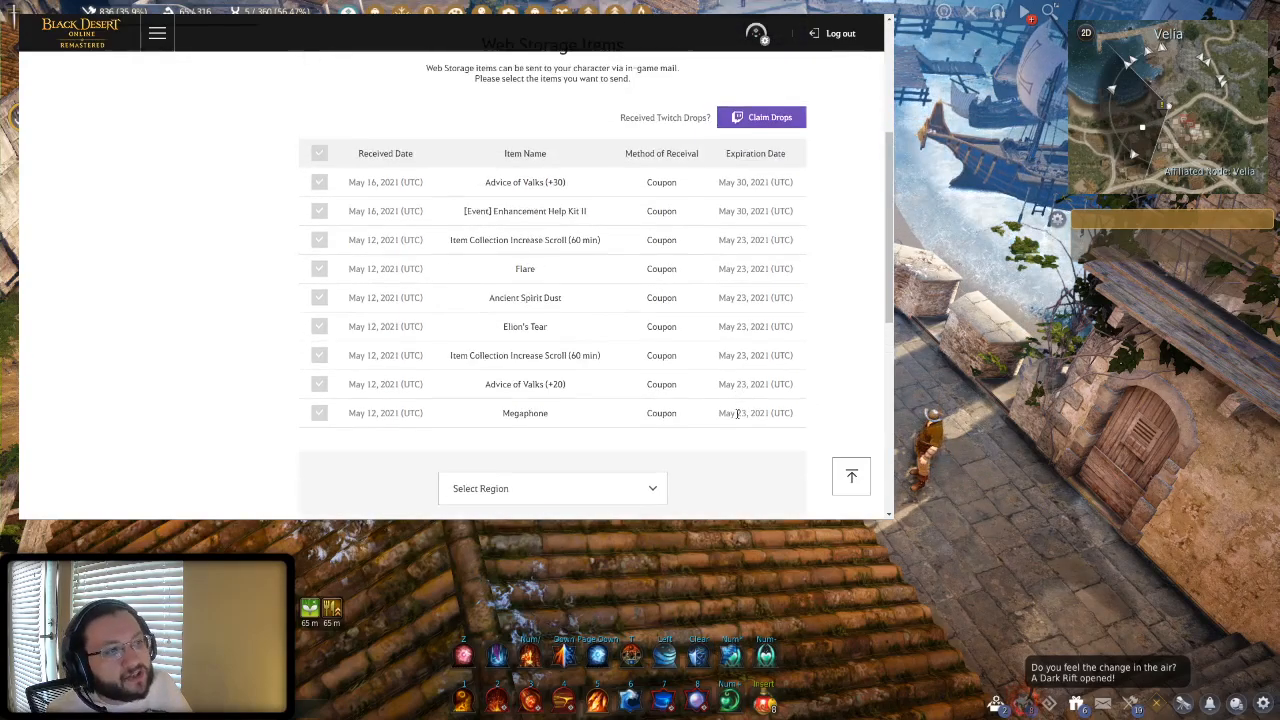
double_click(524, 212)
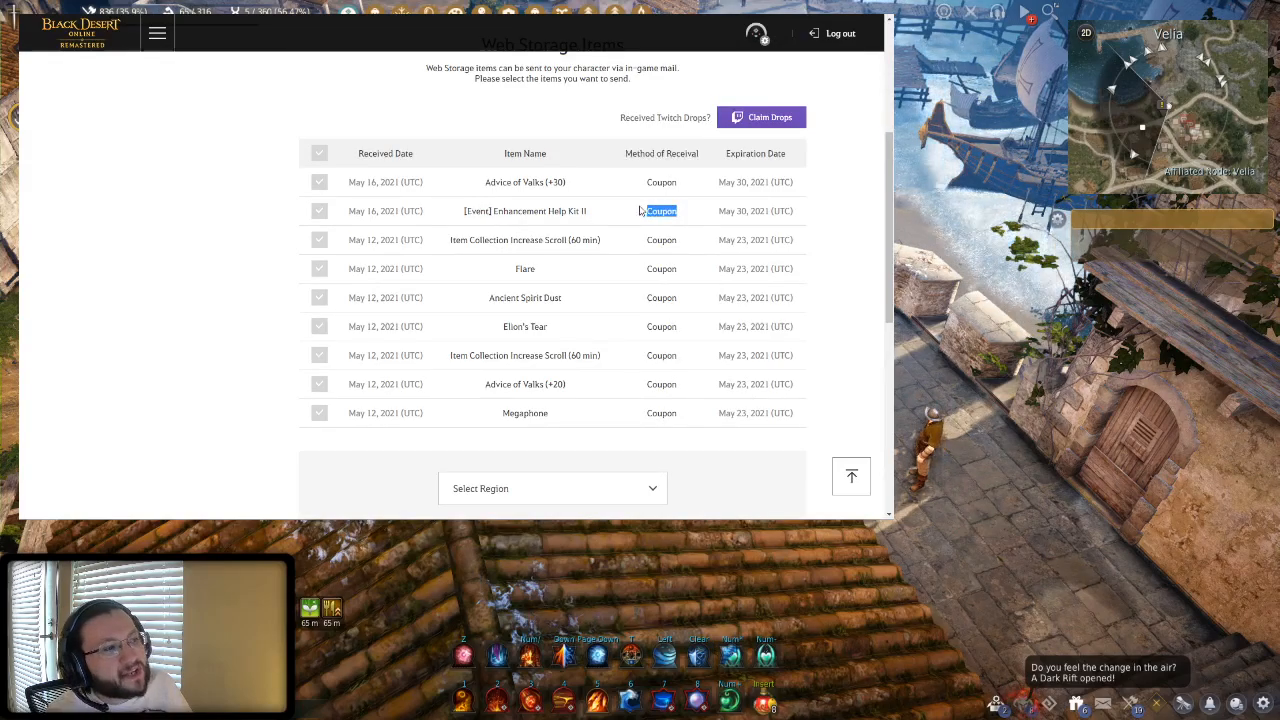
double_click(524, 212)
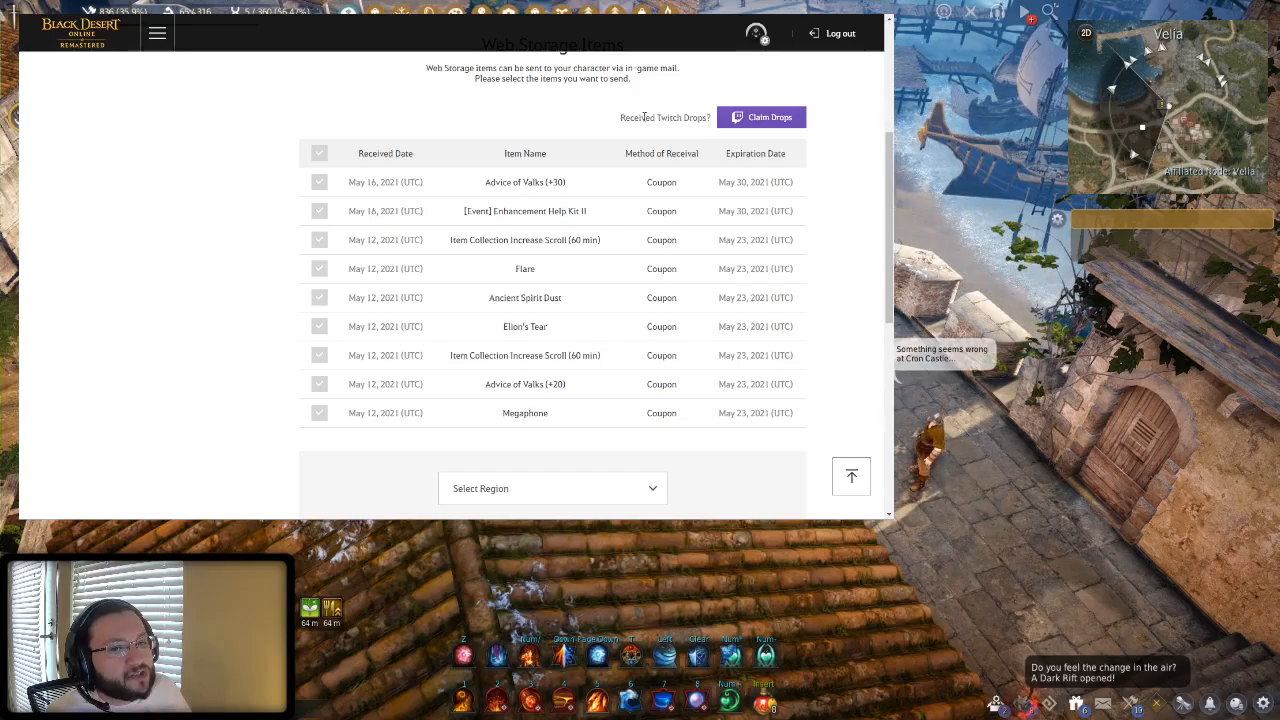
mouse_move(632, 110)
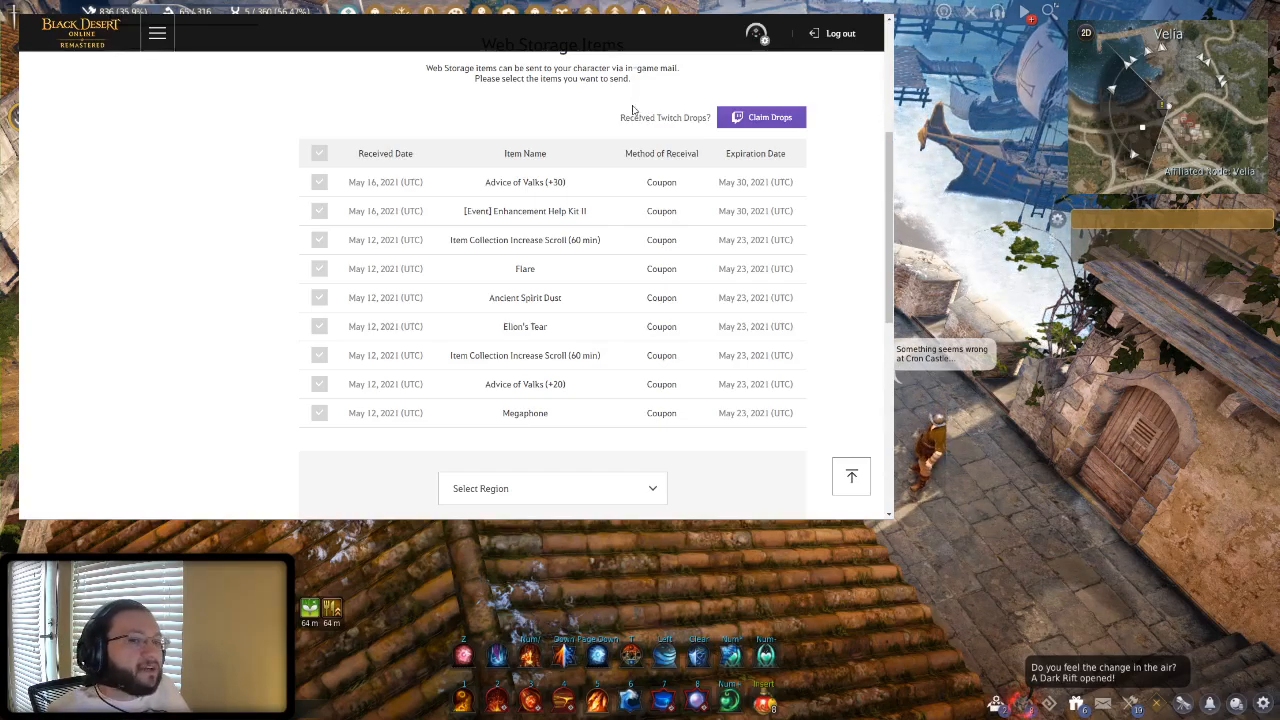